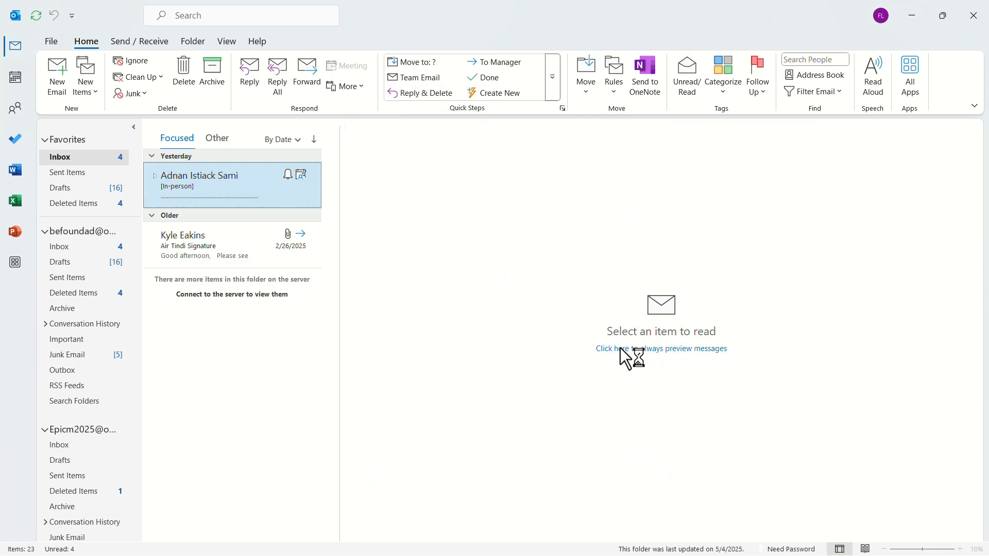
- Start a new blank email message from the Home ribbon
left_click(56, 74)
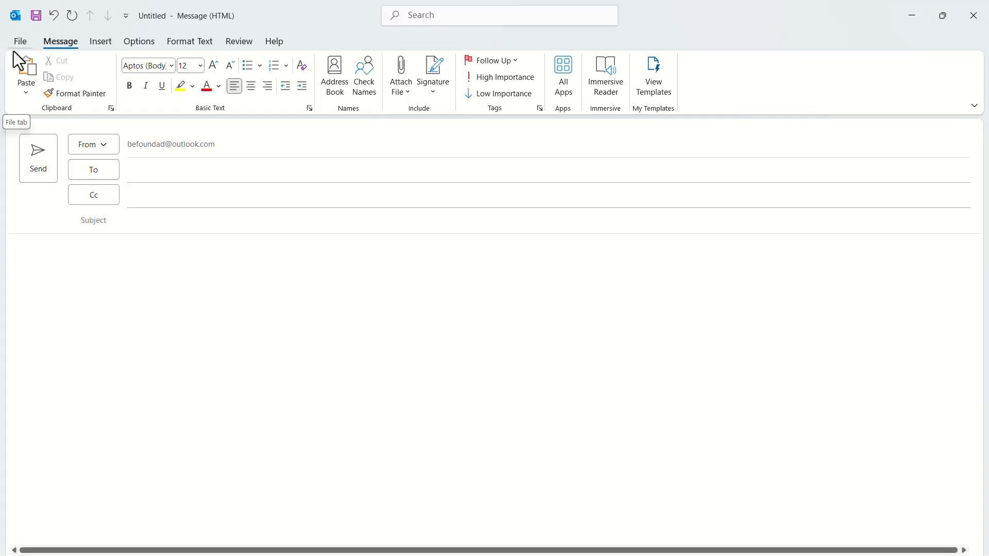
left_click(189, 169)
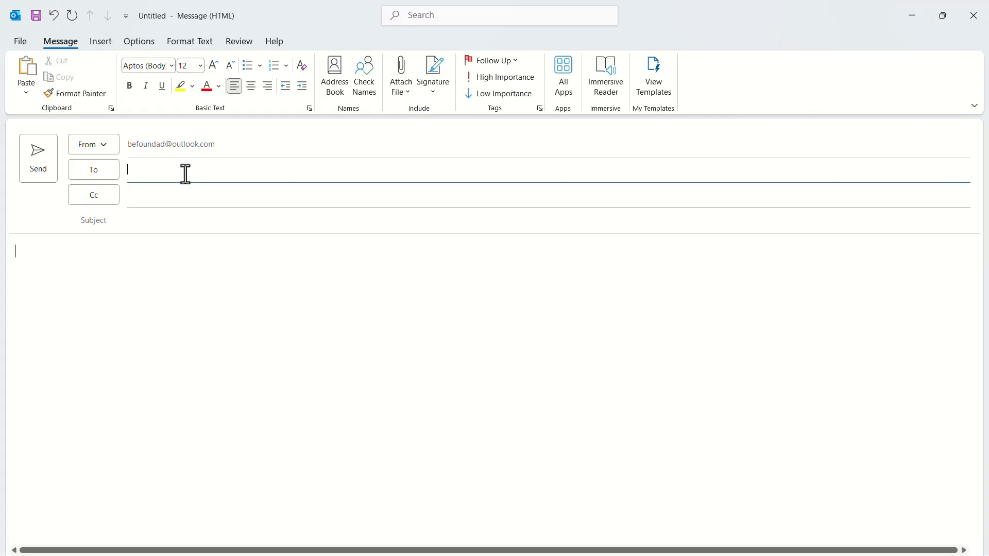
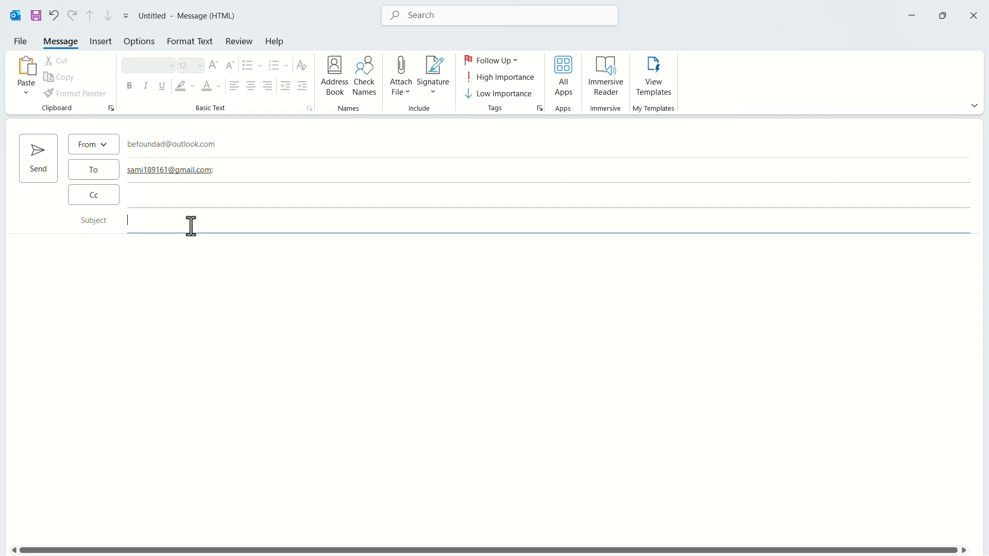
type("Test")
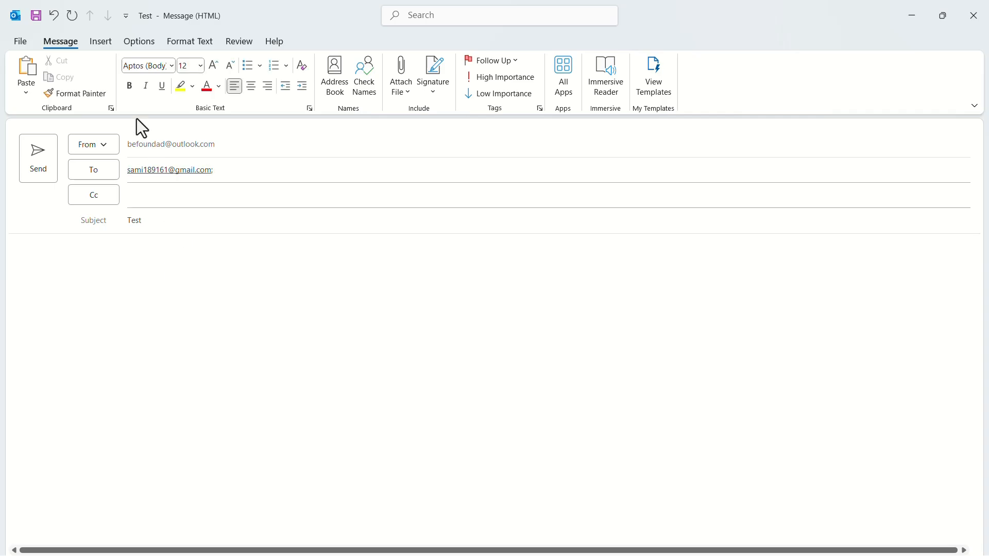
- Attach Index.html from the New html folder via Attach File > Browse This PC
left_click(24, 72)
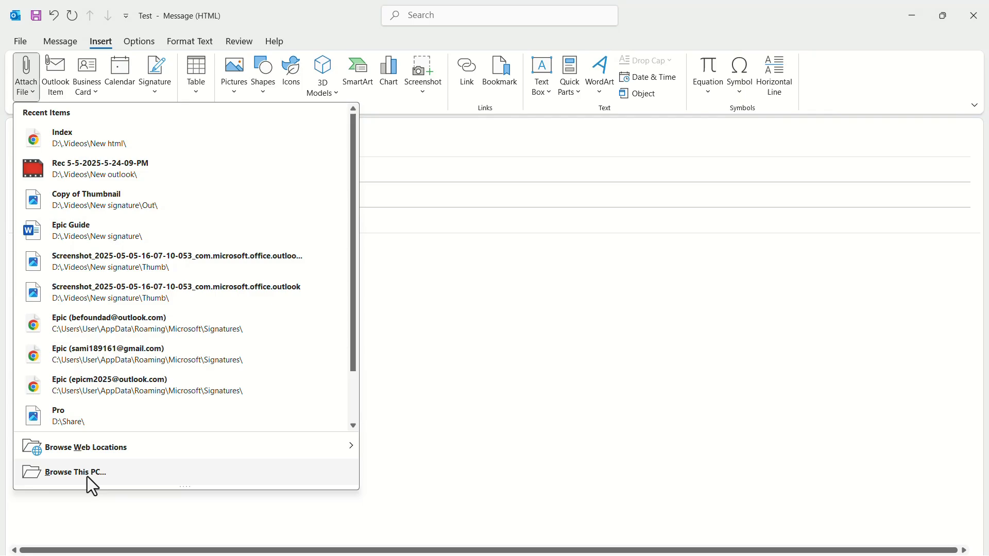
left_click(74, 472)
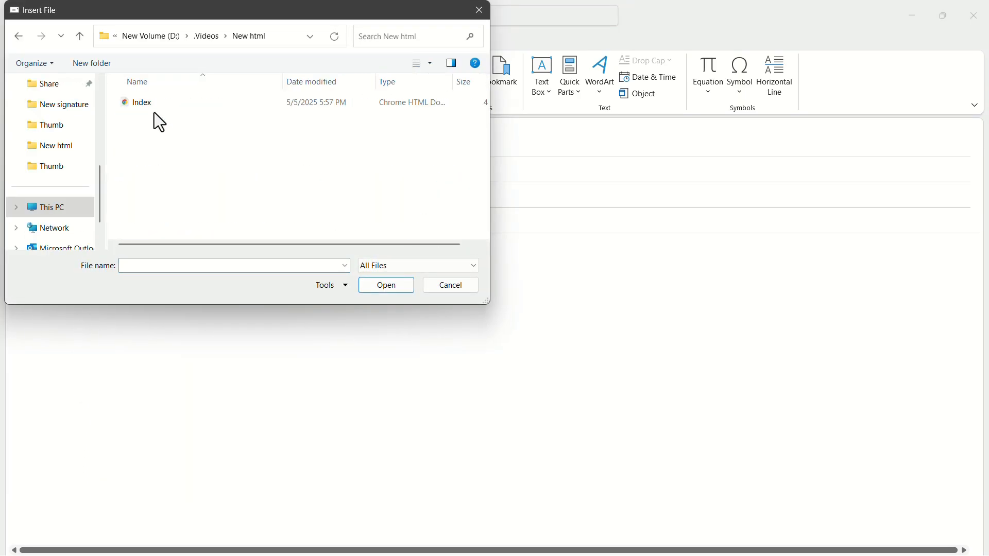
left_click(142, 102)
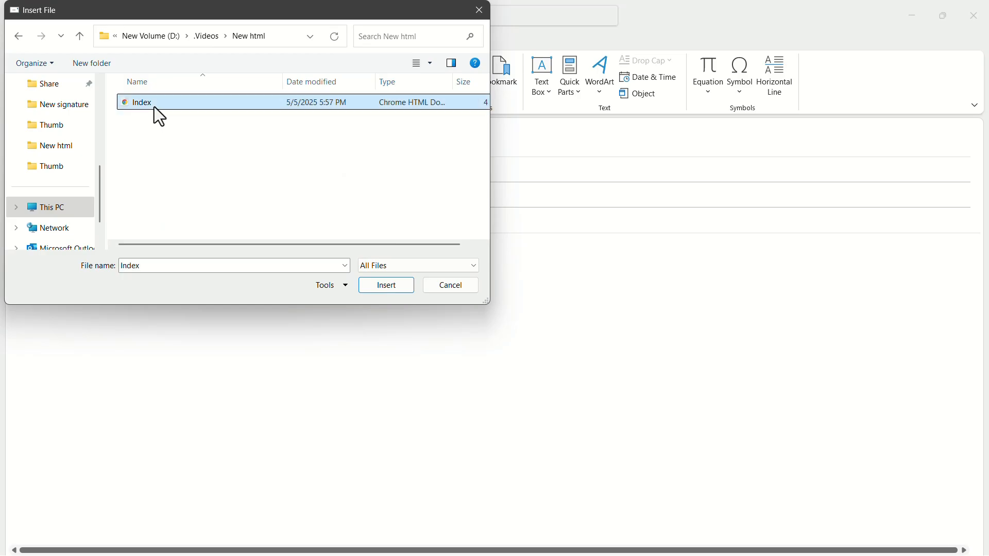
left_click(385, 285)
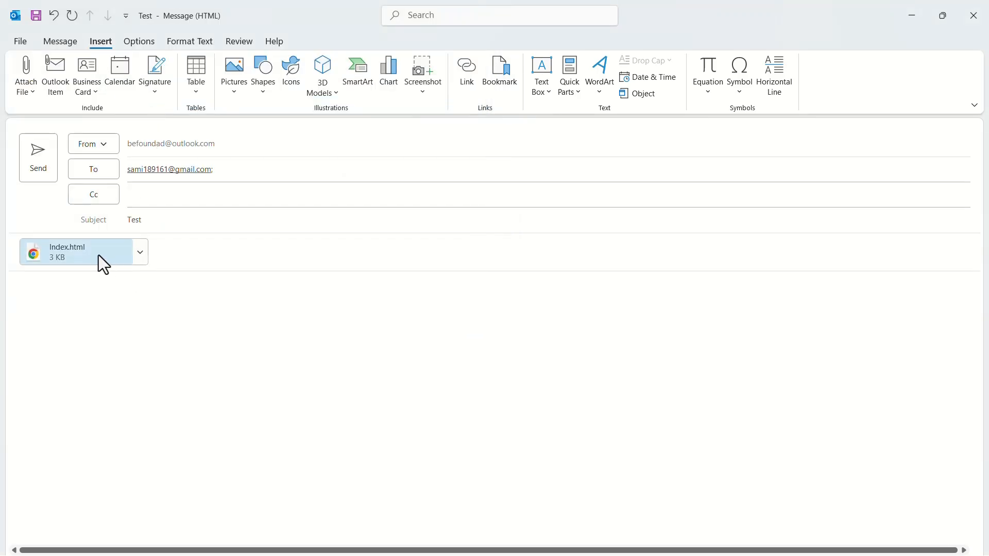
mouse_move(112, 268)
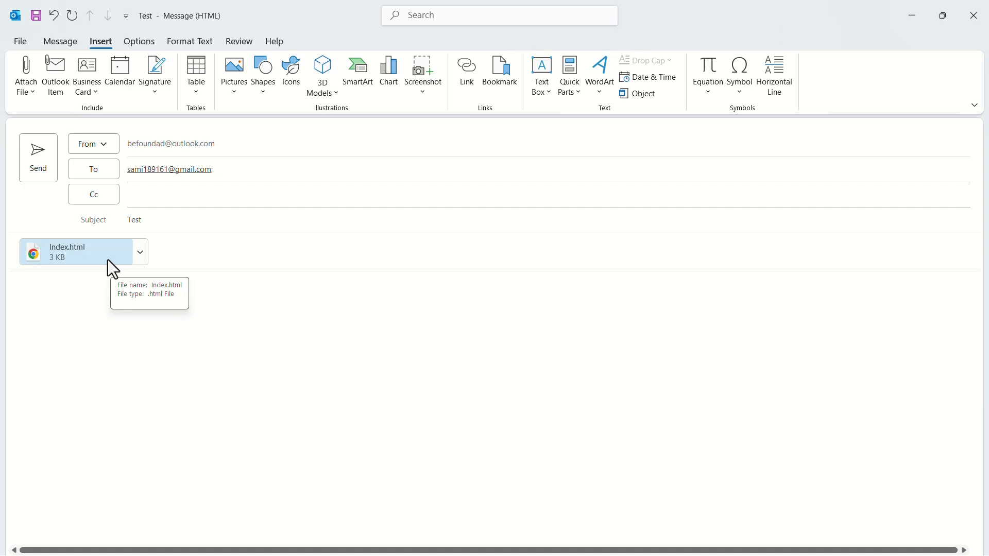
- Remove the Index.html attachment through its dropdown options
left_click(69, 252)
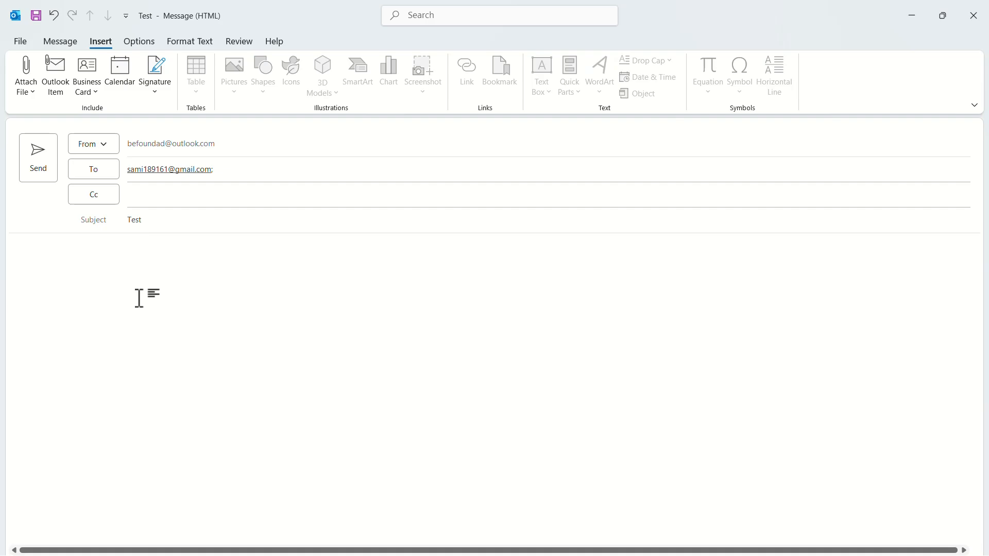
mouse_move(126, 16)
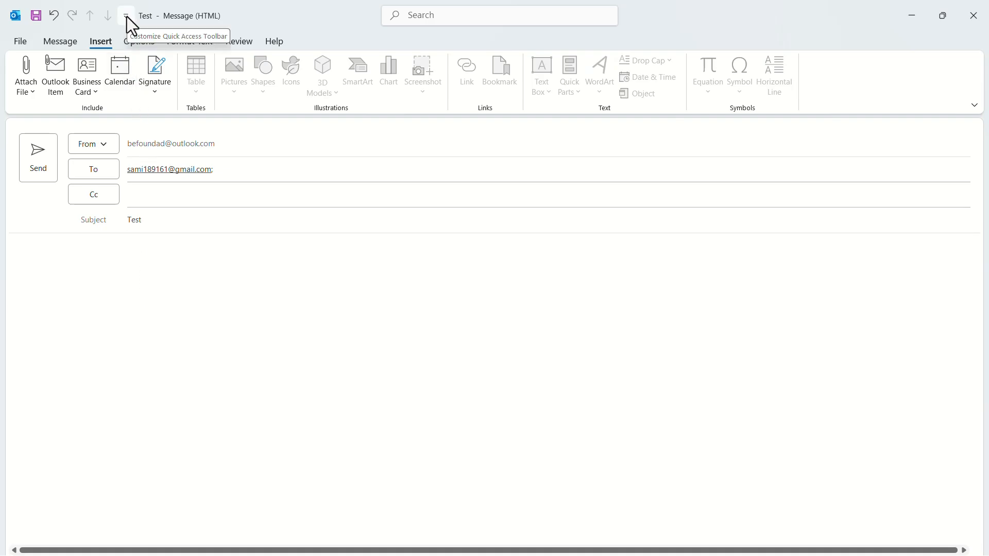
- Add Attach File to the Quick Access Toolbar as a one-click shortcut
left_click(126, 15)
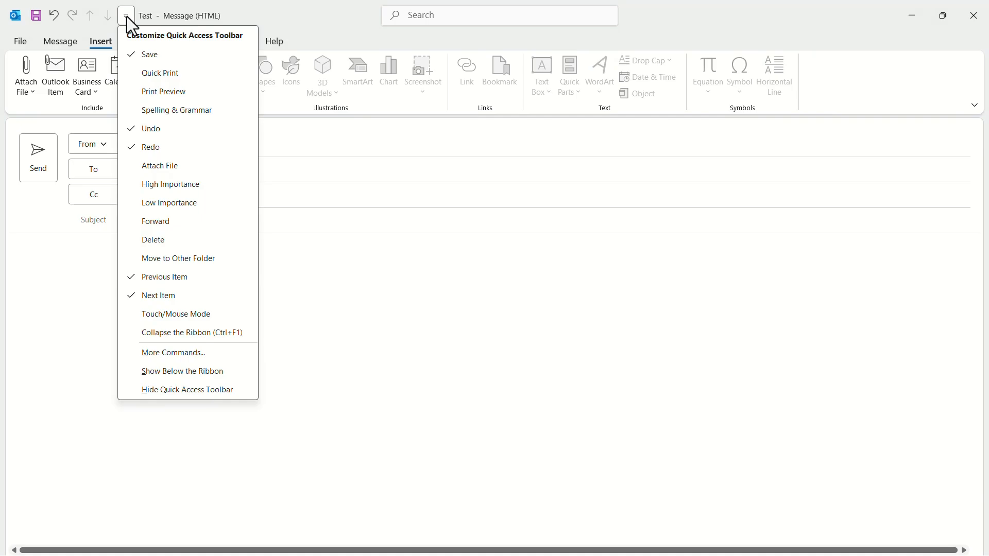
mouse_move(160, 165)
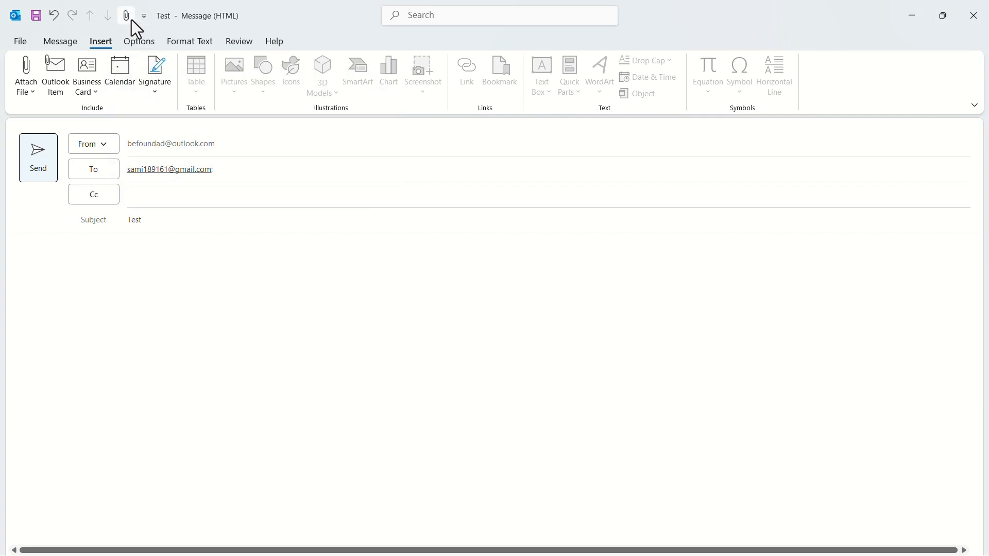
mouse_move(134, 33)
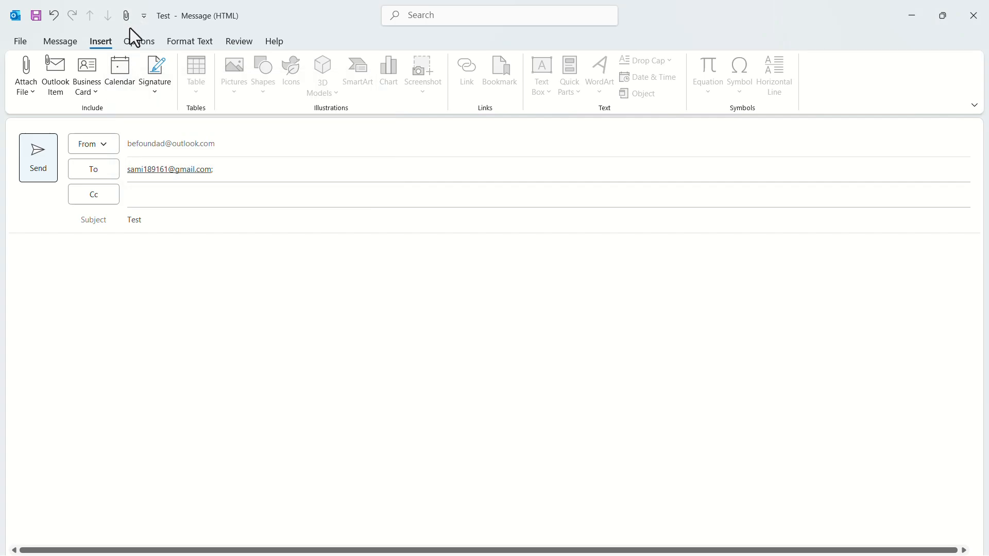
- Select Index in D:\.Videos\New html and reveal the Insert button's alternative options
left_click(25, 72)
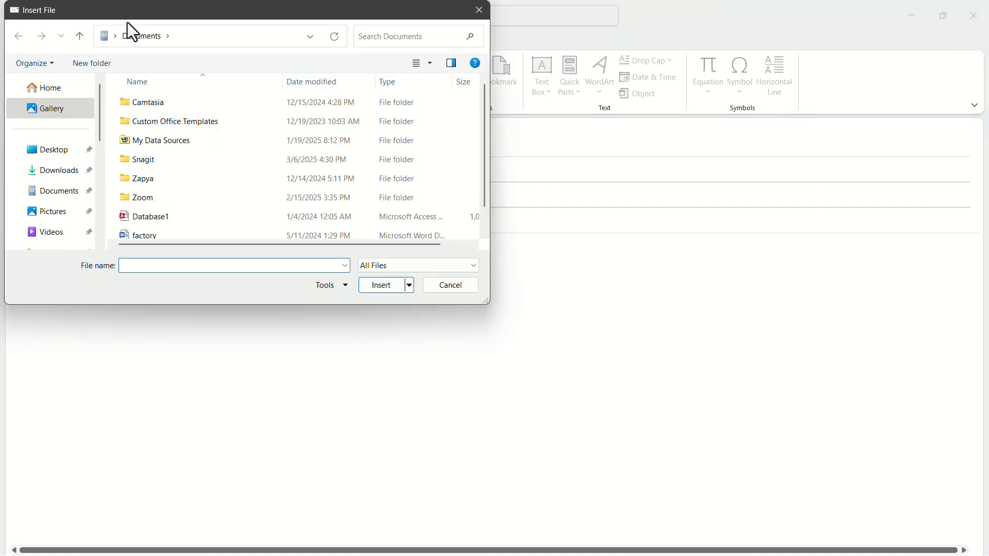
left_click(56, 166)
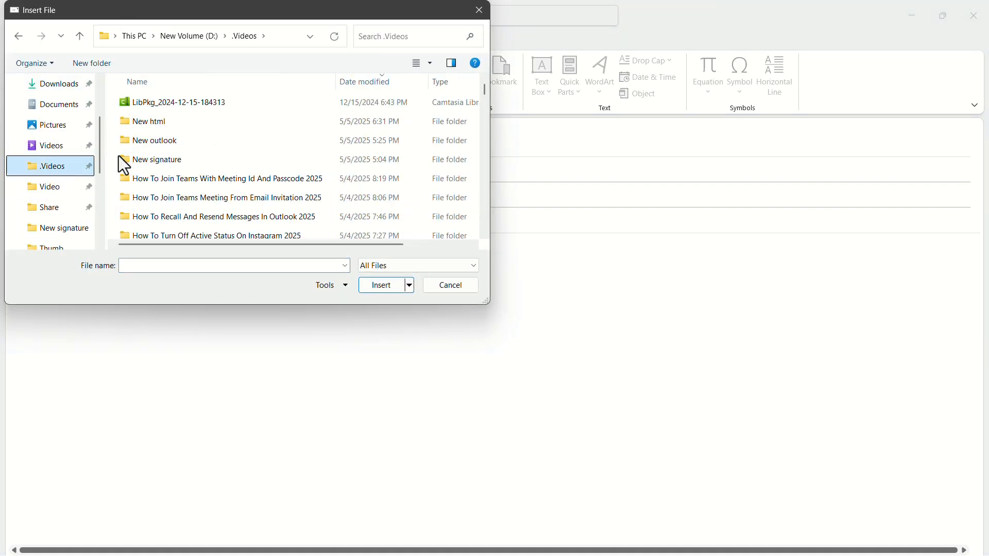
double_click(151, 121)
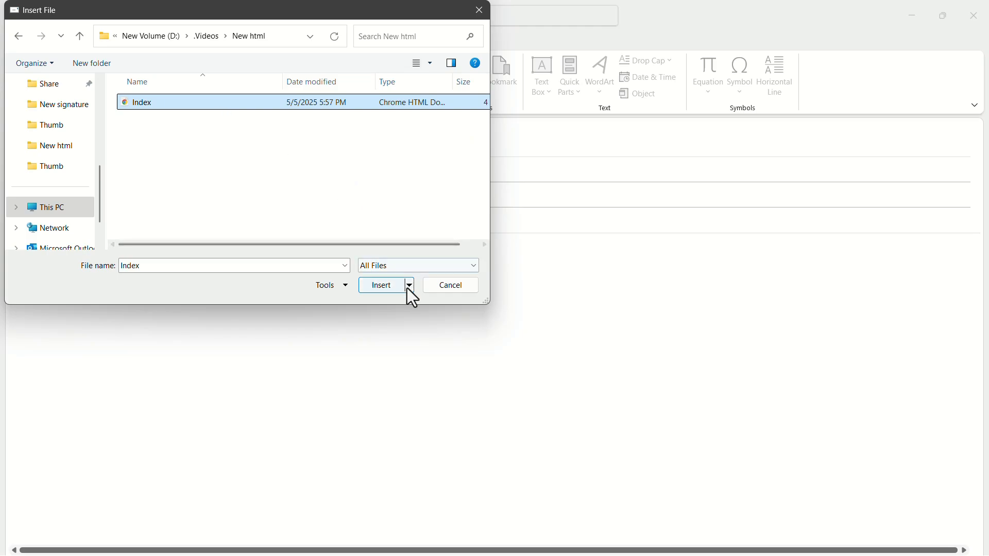
left_click(409, 286)
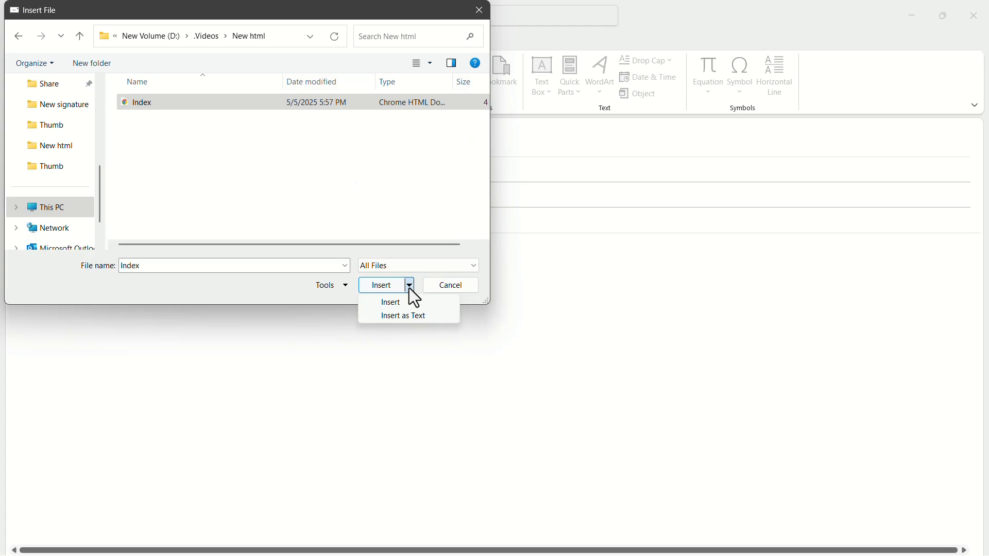
mouse_move(415, 331)
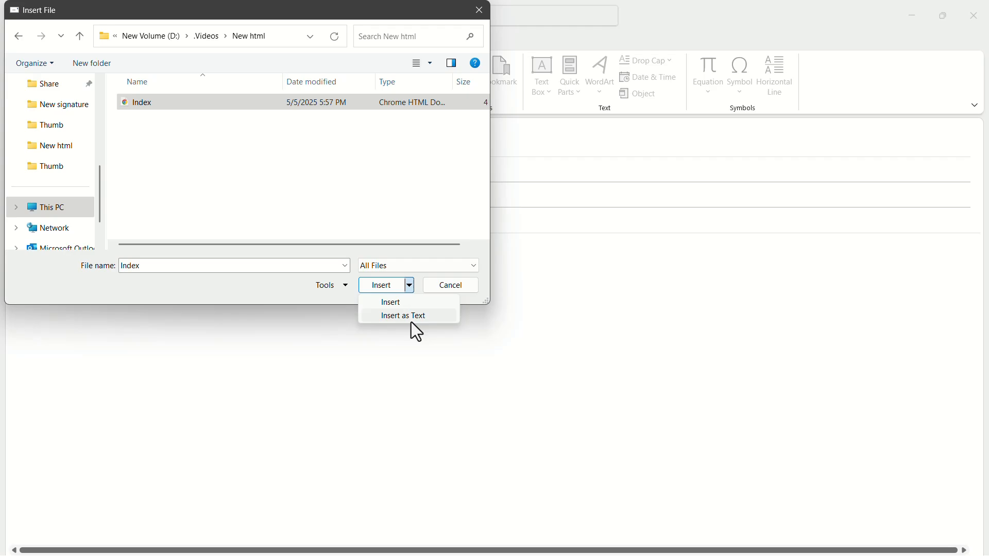
- Insert Index as text so the MyPortfolio page becomes the message body
left_click(403, 315)
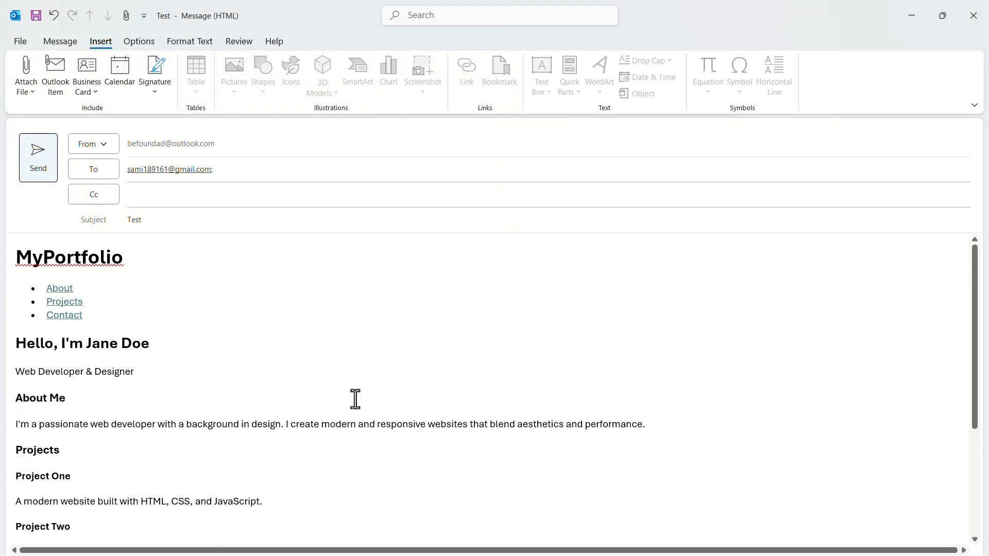
mouse_move(302, 351)
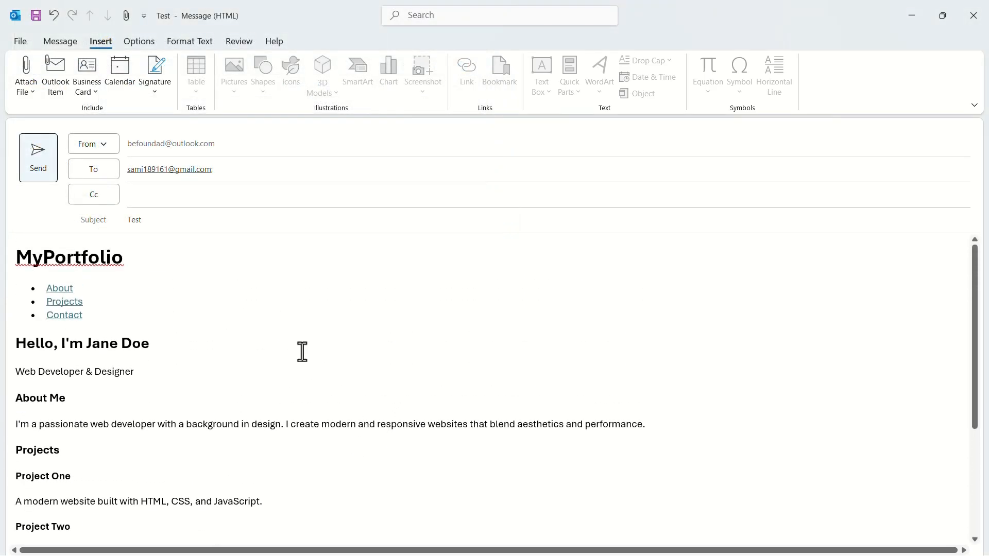